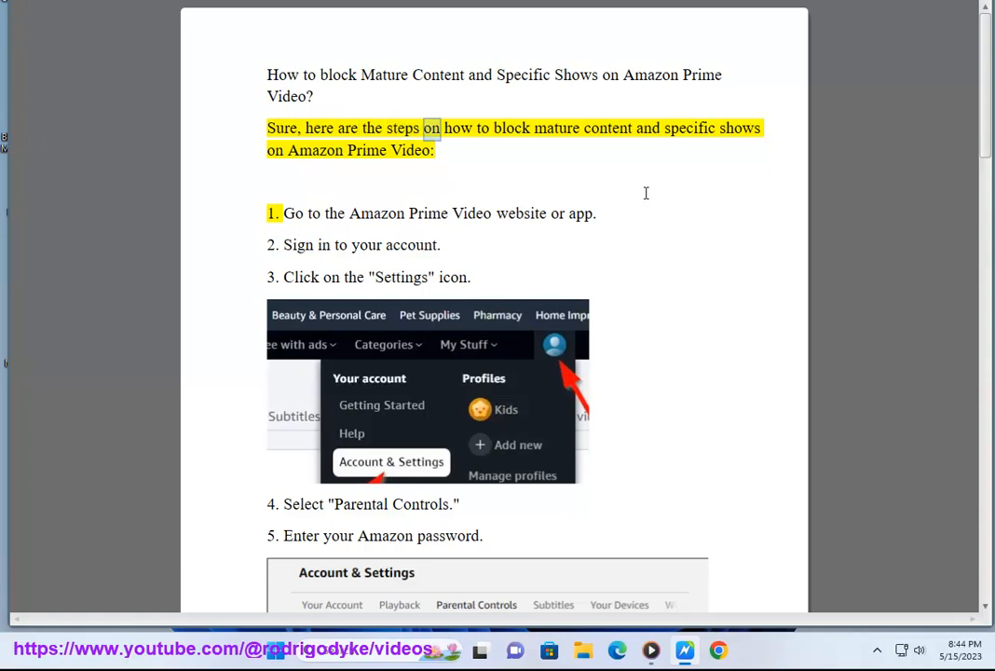
Start reading the Amazon Prime Video blocking article aloud.
double_click(314, 150)
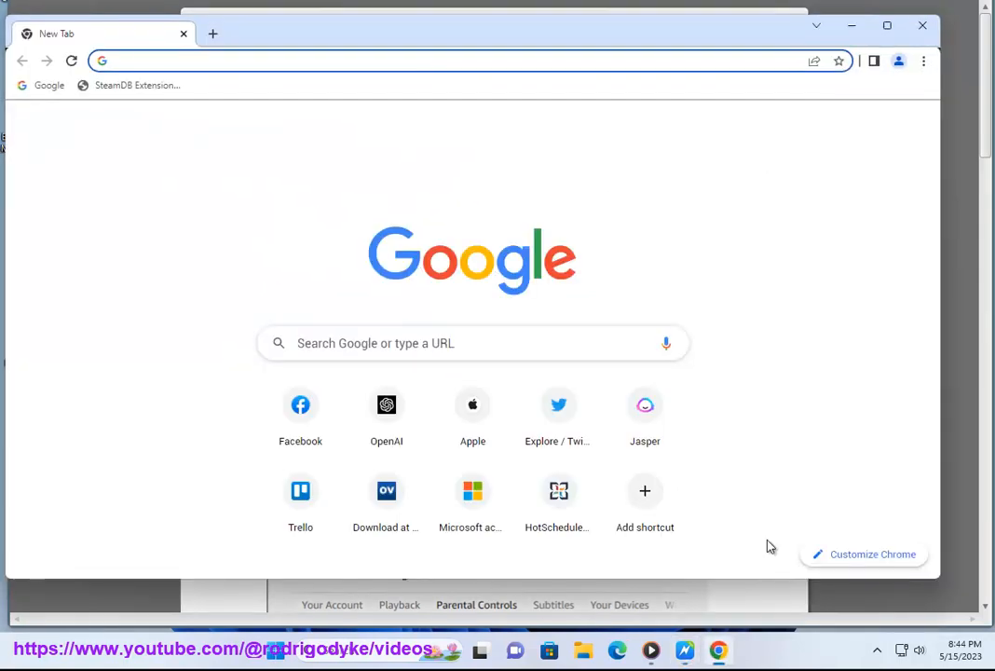
Search Google for 'amazon prime video' from the new Chrome tab.
text(amazon.com)
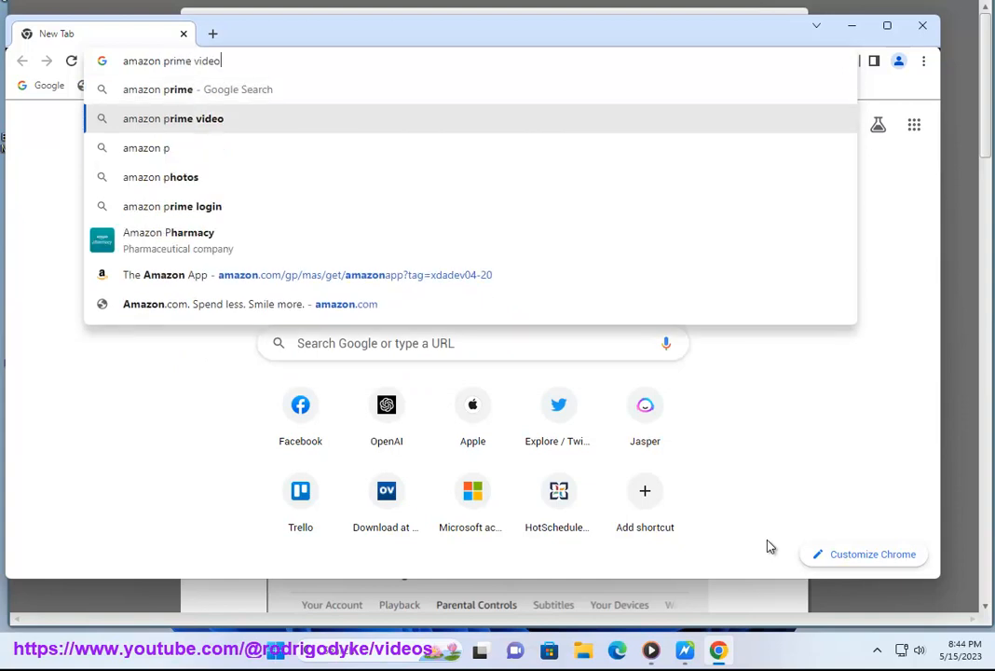
key(Enter)
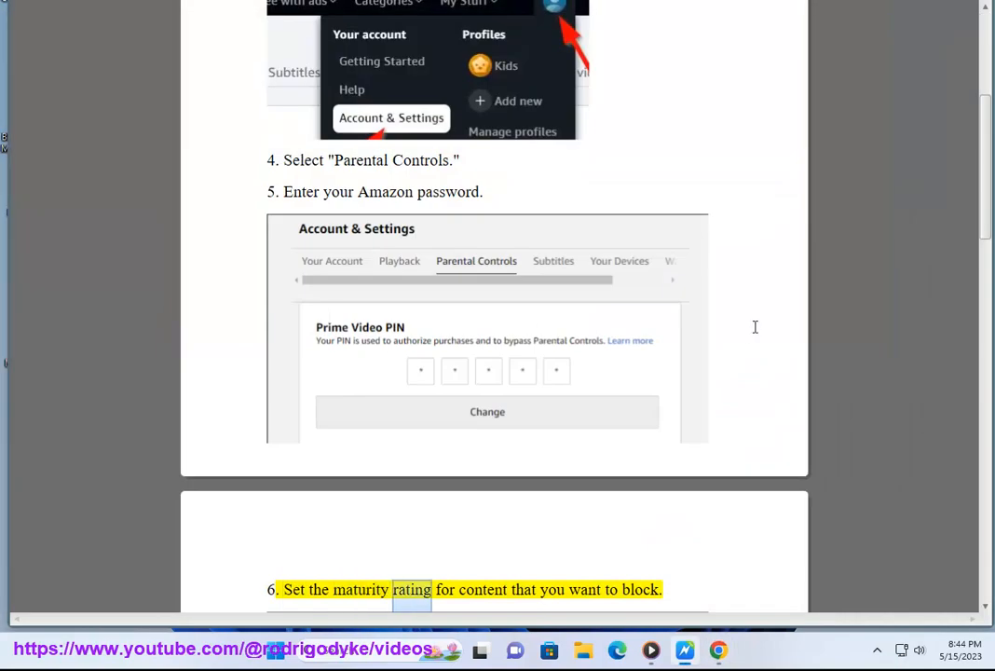
Scroll the article through steps 4 to 7 as it is read aloud.
scroll(down, 3)
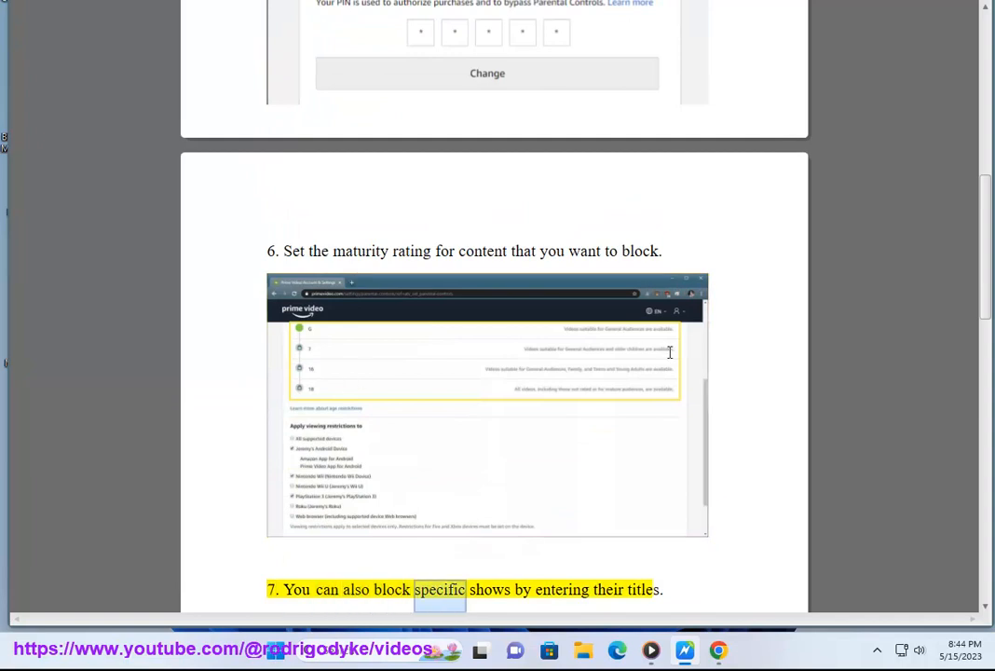
scroll(down, 3)
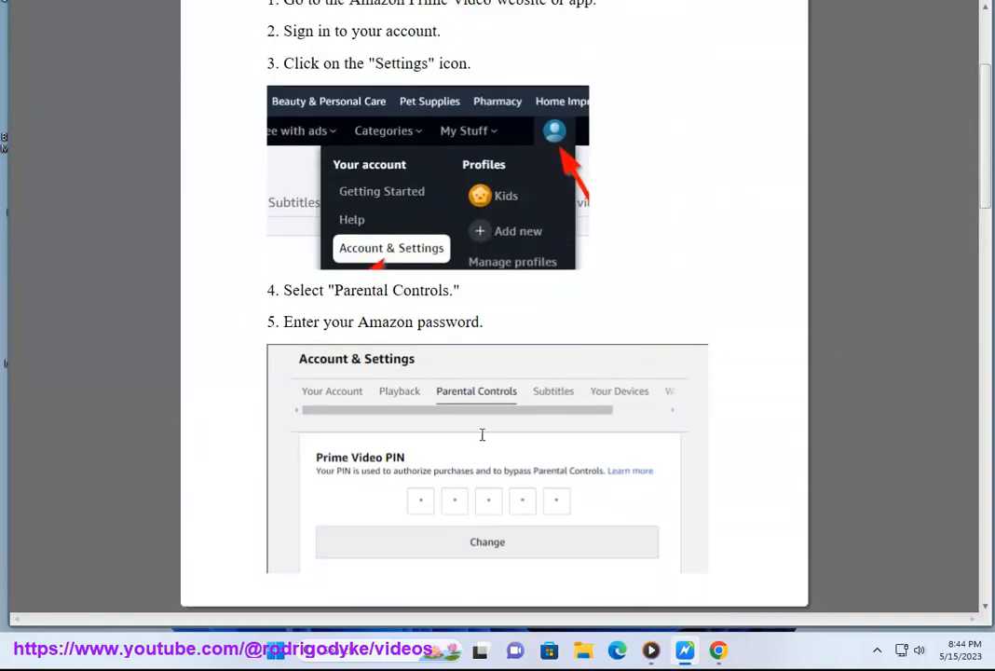
scroll(down, 3)
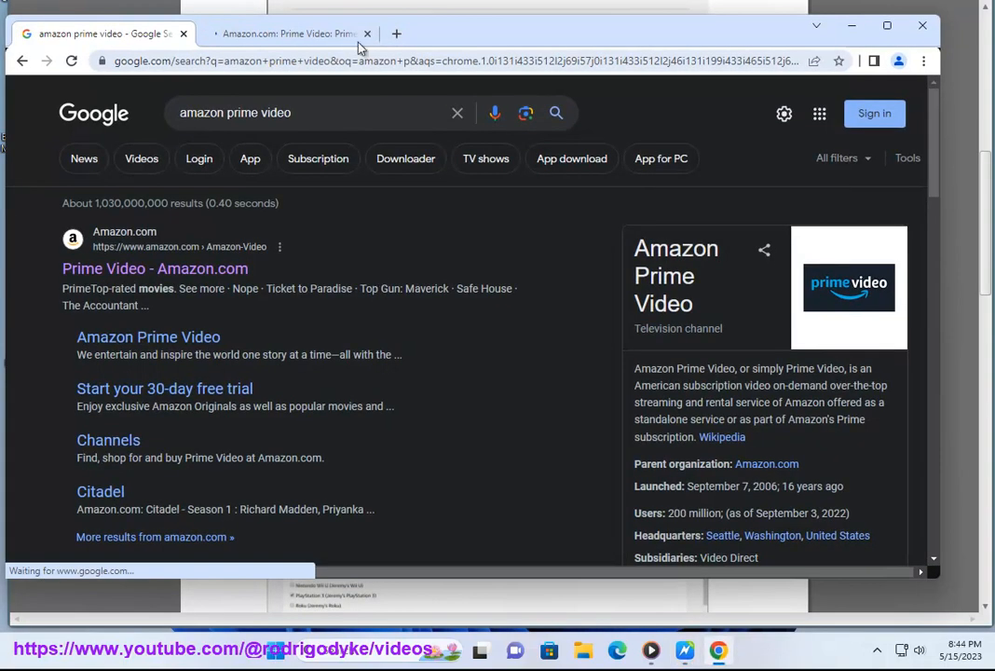
Go to the Amazon Prime Video tab and choose 'Hello, sign in Account & Lists'.
click(289, 34)
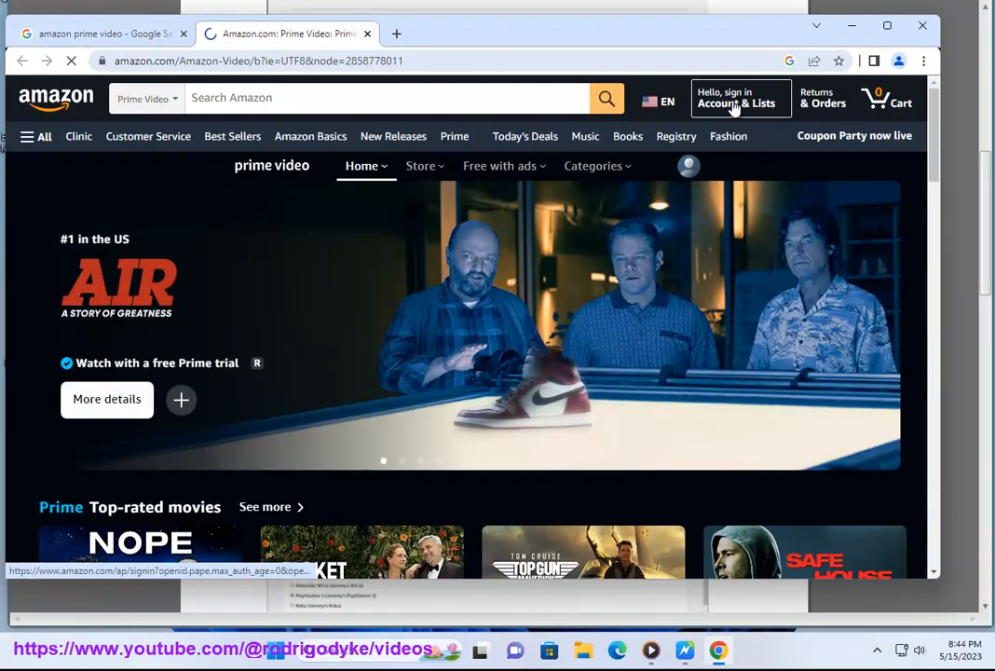
click(739, 97)
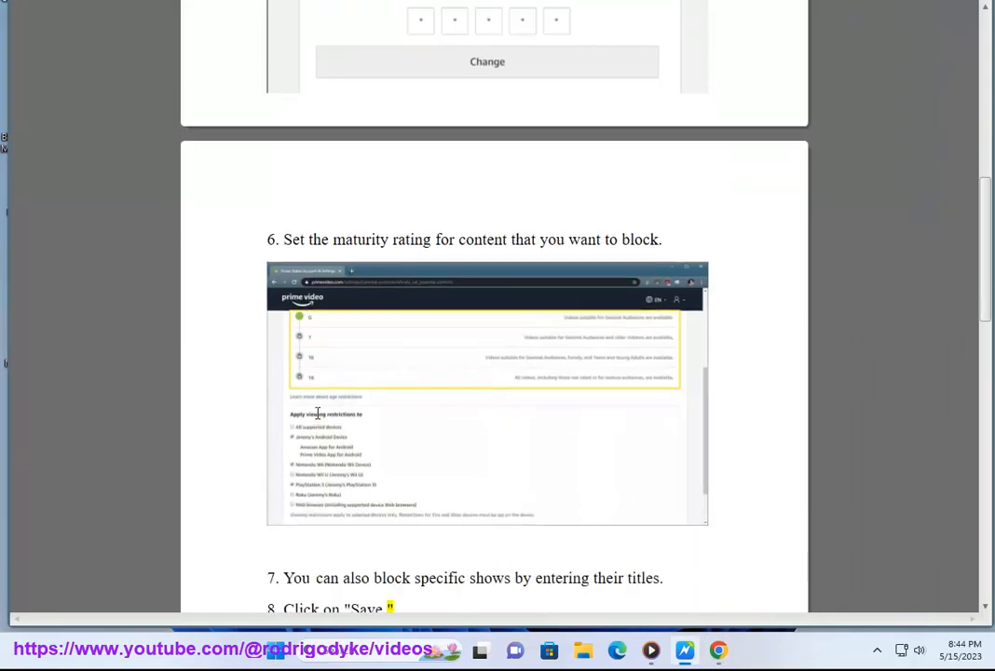
Scroll the article past step 8 into the additional tips about children's profiles.
scroll(down, 3)
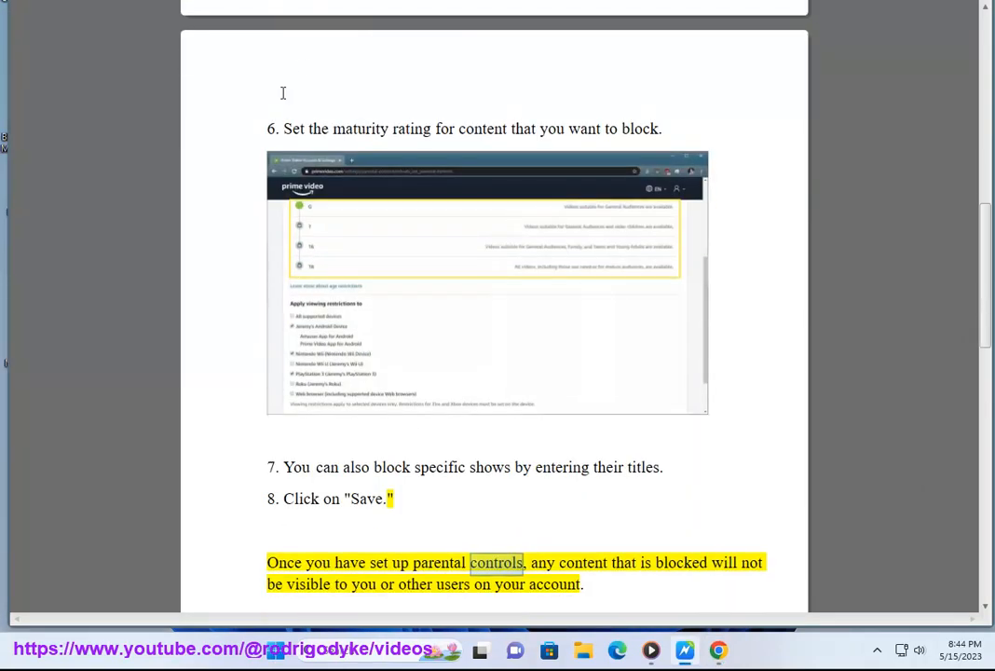
double_click(583, 562)
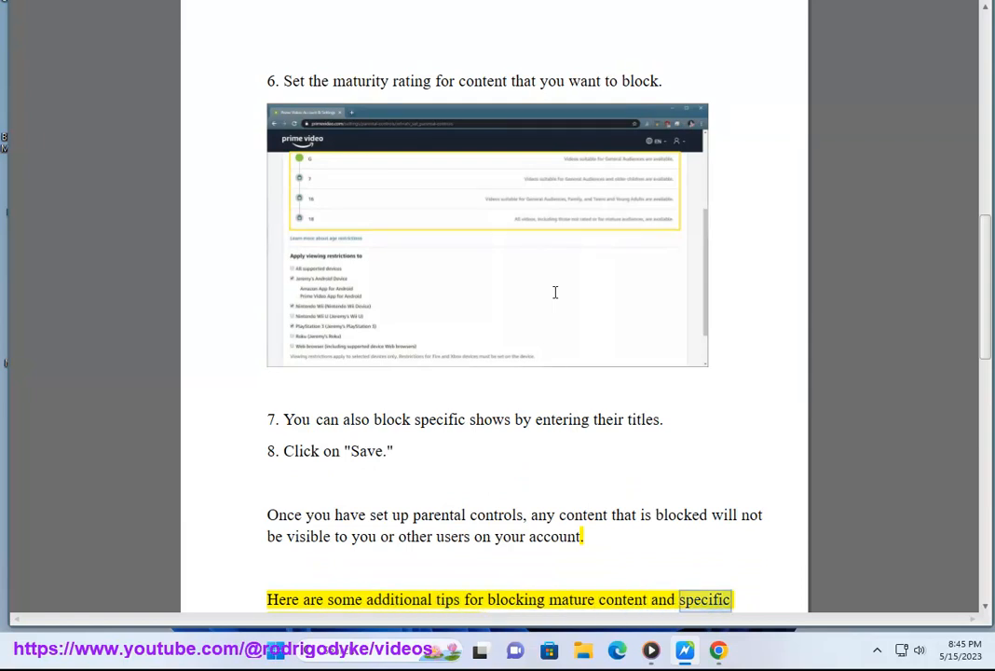
scroll(down, 3)
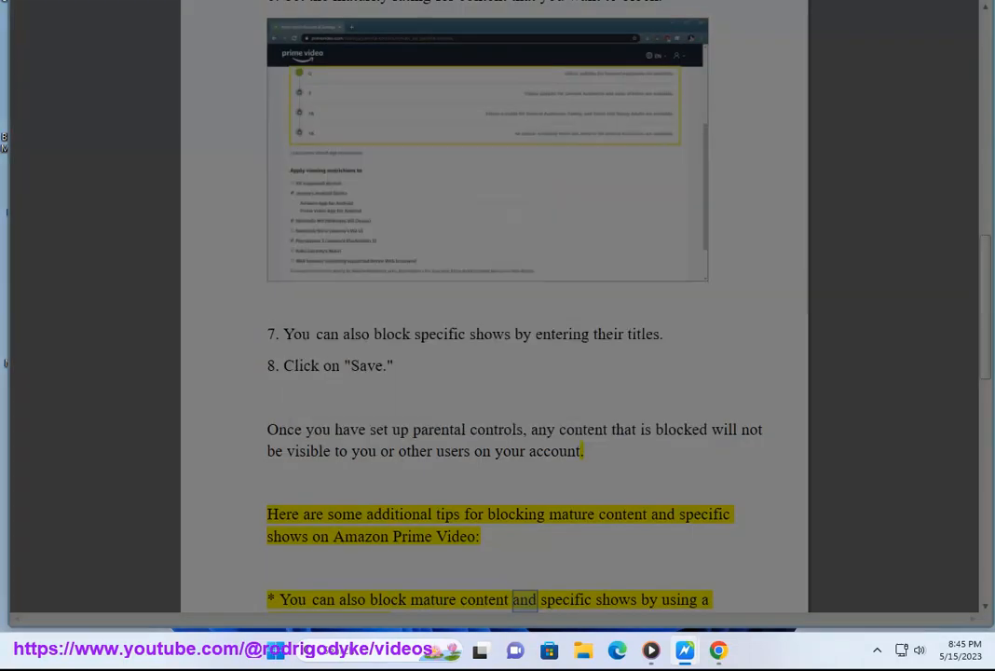
scroll(down, 3)
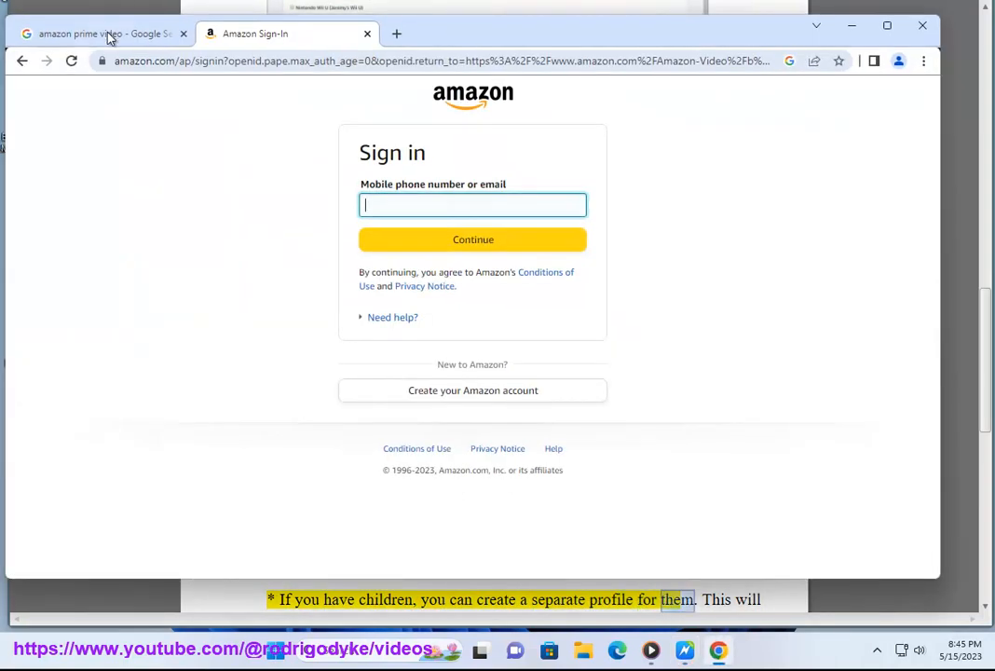
Return to the Google results tab and start a new search for 'parent'.
click(103, 34)
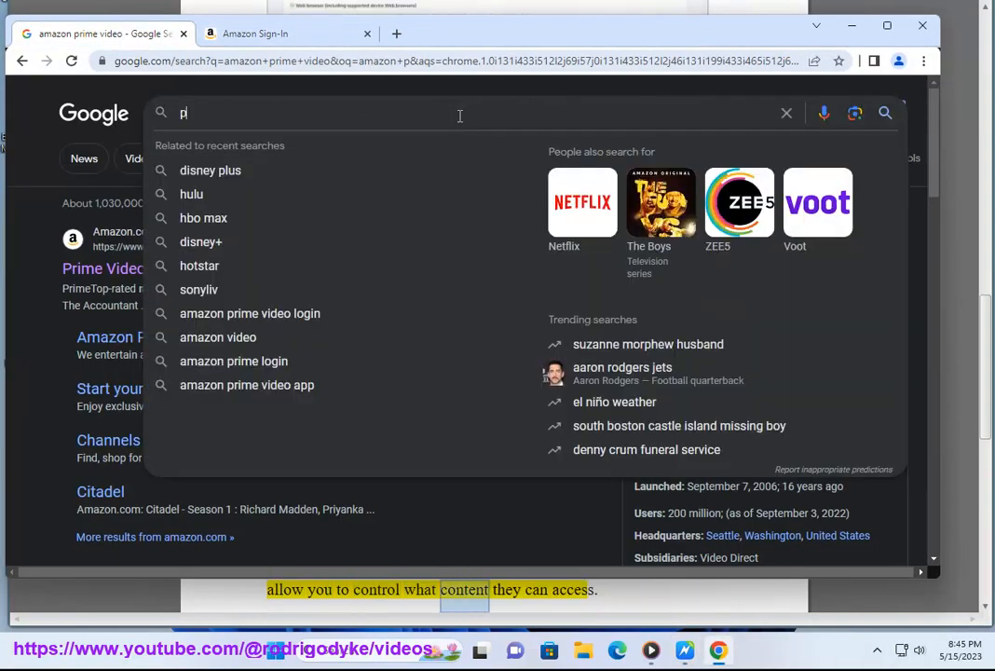
text(arent)
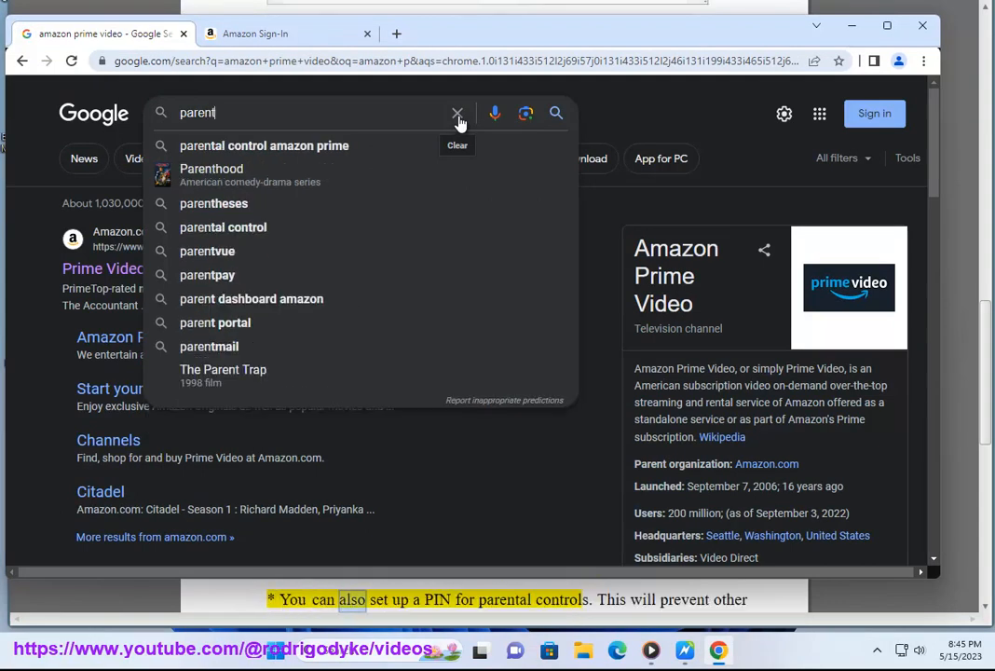